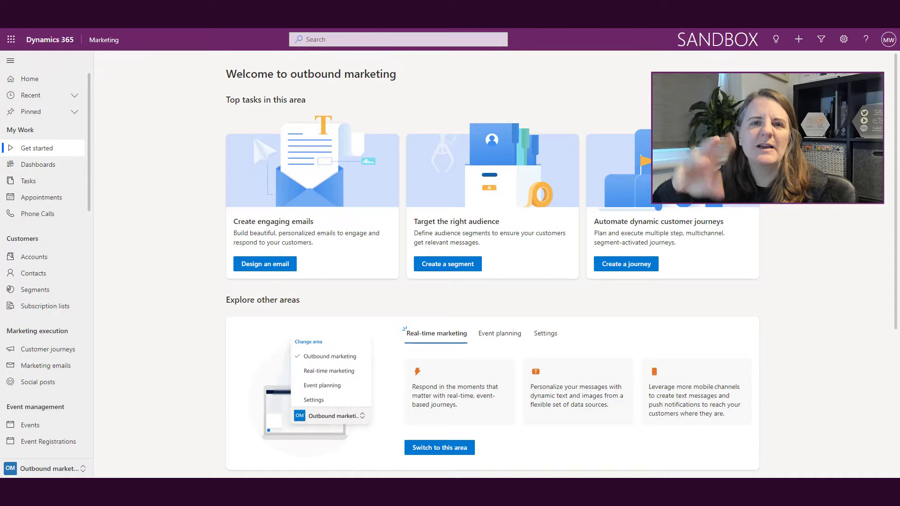
Switch from the Get started page into the Real-time marketing area
click(329, 370)
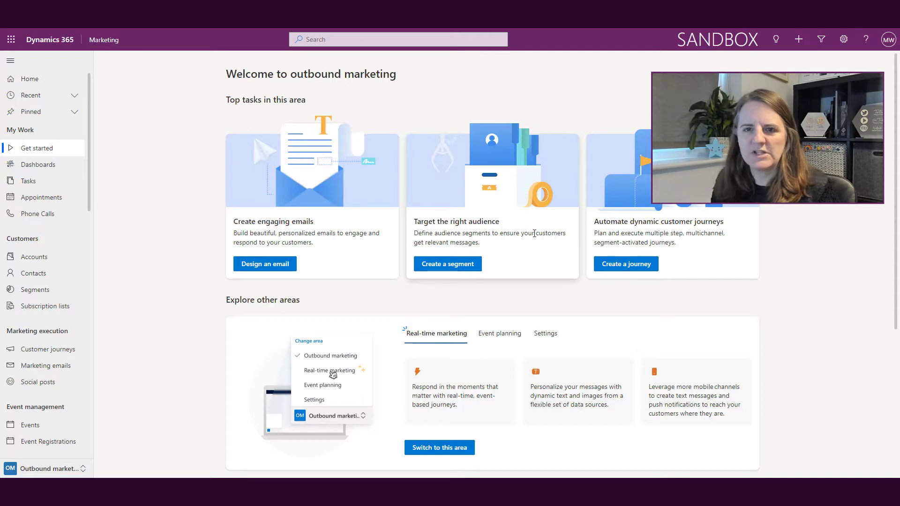
scroll(down, 3)
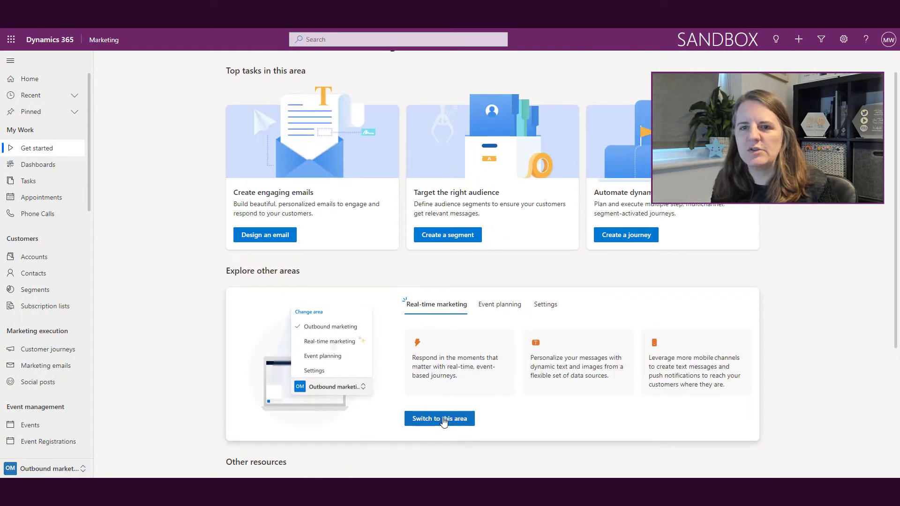
click(439, 418)
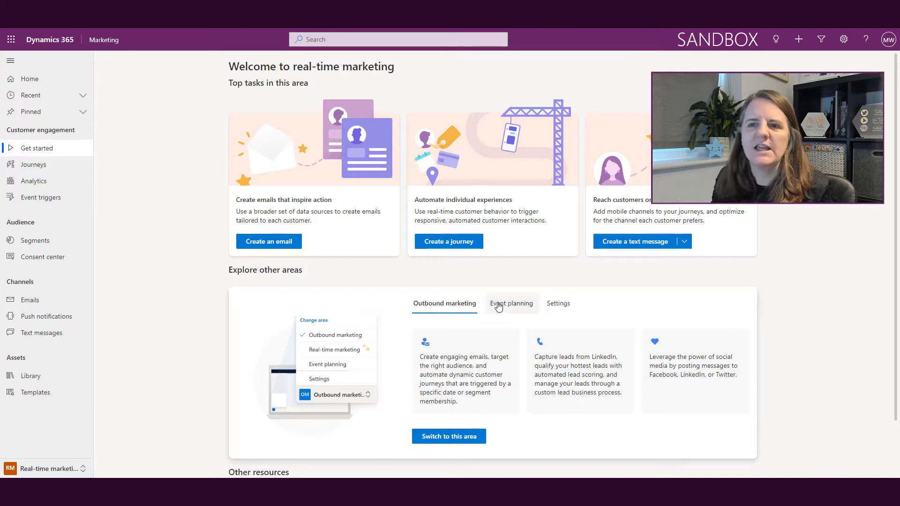
Compare the other-area and outbound marketing area previews, then review down to Other resources
click(557, 303)
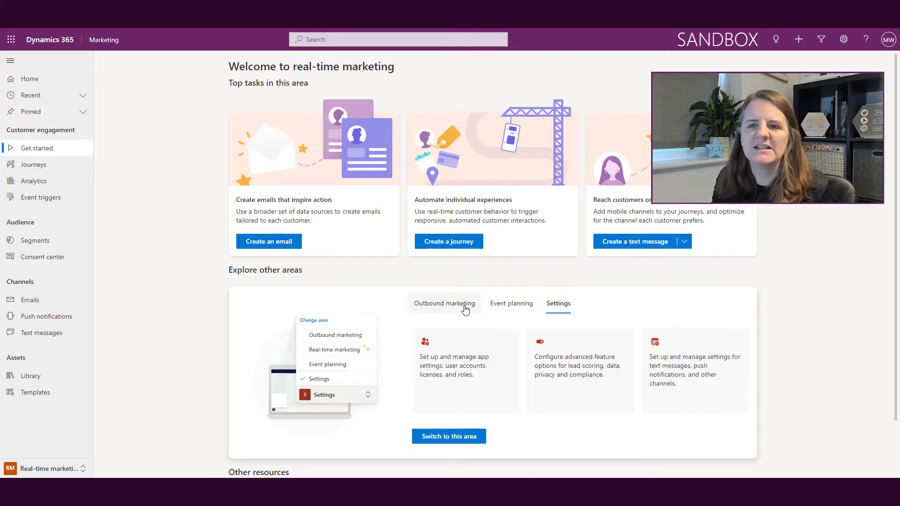
click(443, 303)
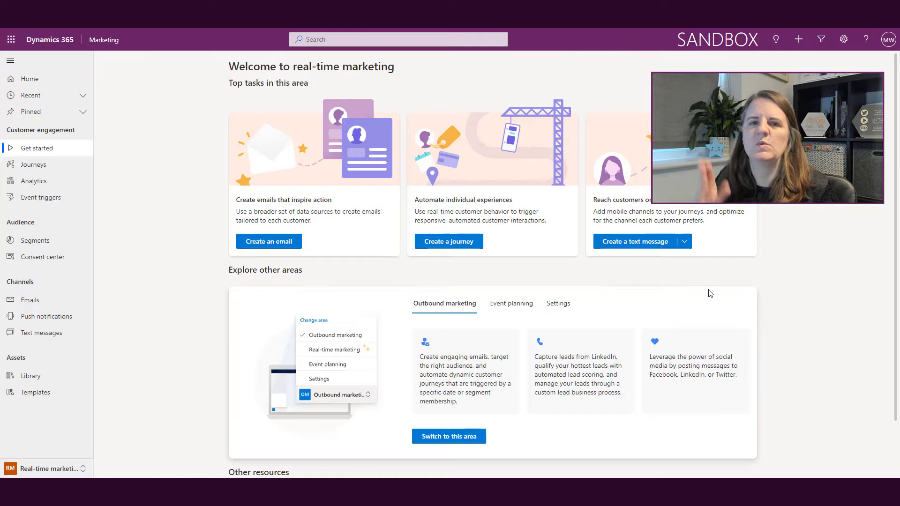
scroll(down, 3)
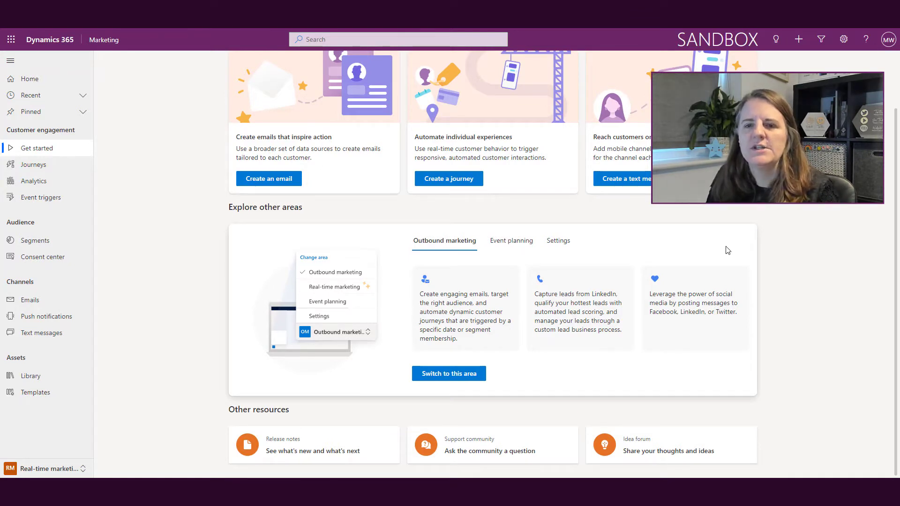
mouse_move(367, 453)
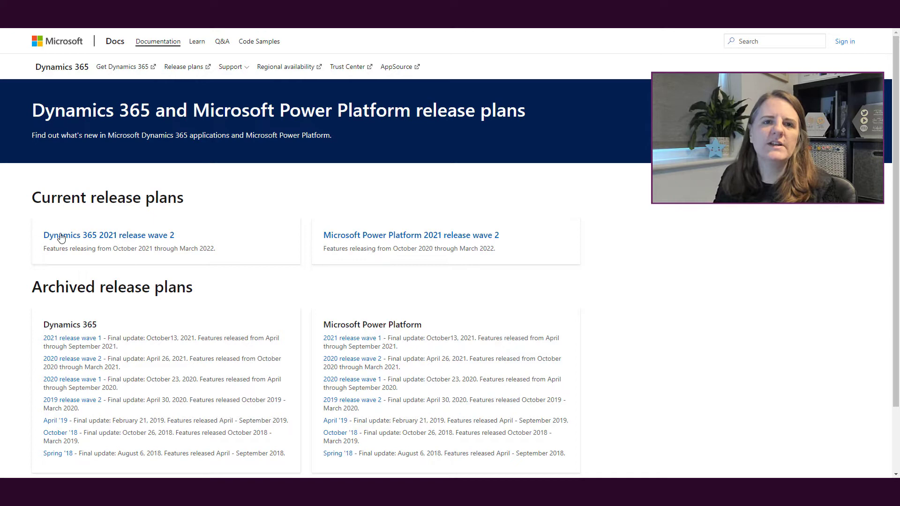
Open the Dynamics 365 2021 release wave 2 plan with its Marketing contents section expanded
click(108, 234)
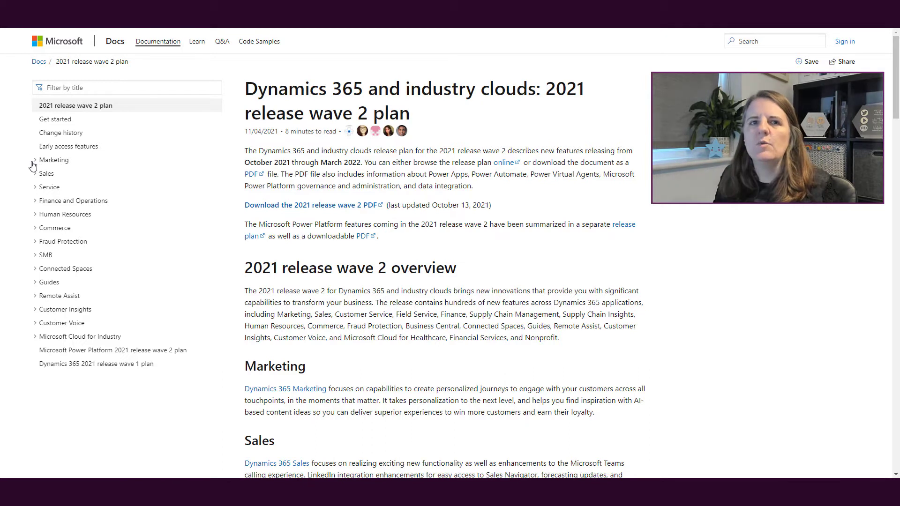
mouse_move(30, 182)
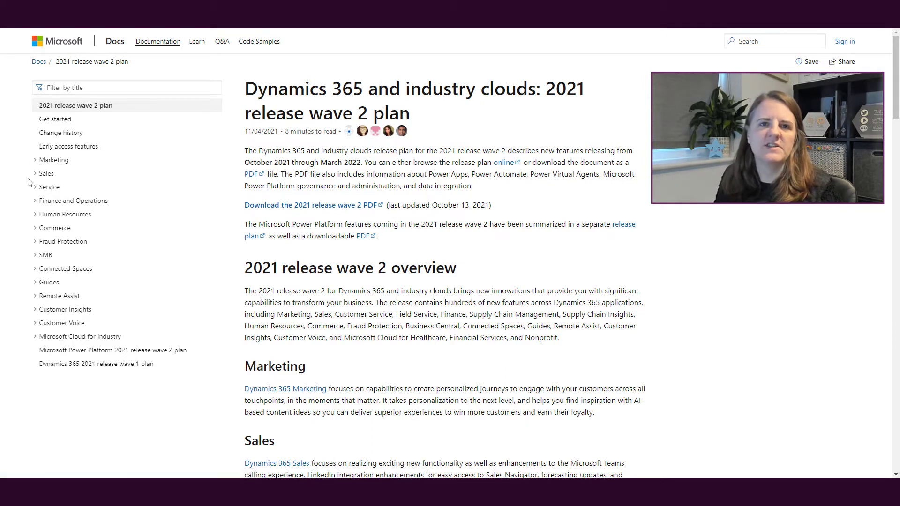
click(54, 160)
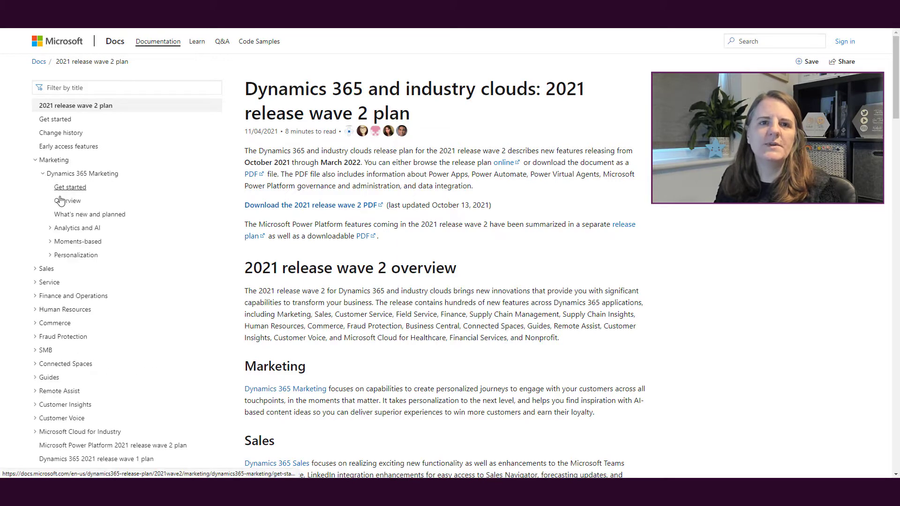
Review the Marketing 'What's new and planned' feature tables for October 2021–March 2022
click(90, 214)
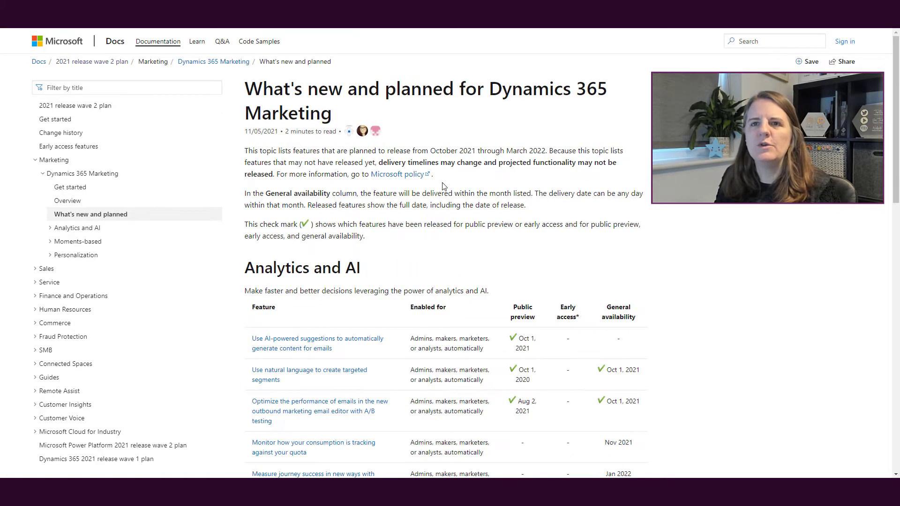
scroll(down, 3)
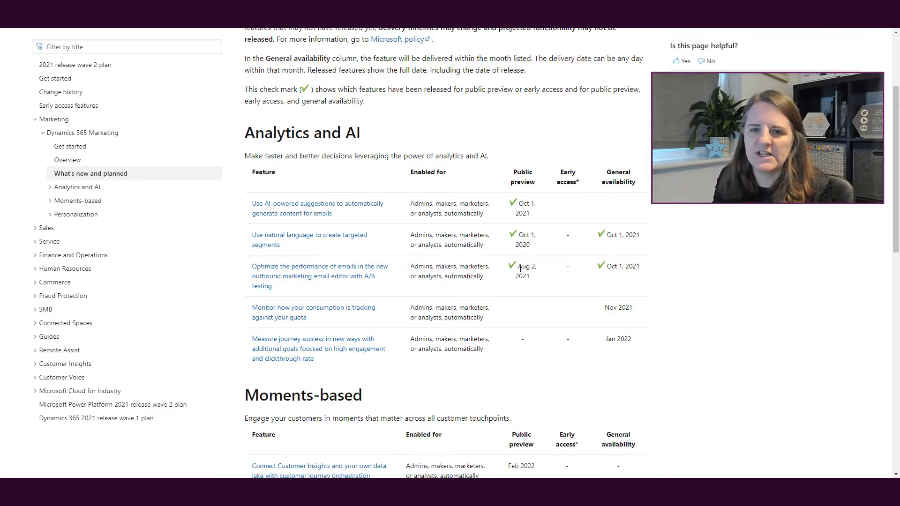
scroll(down, 3)
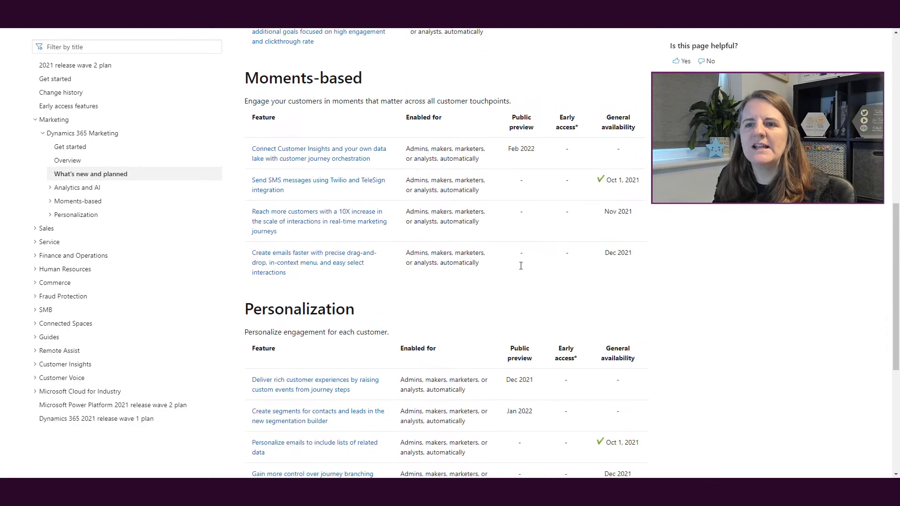
scroll(down, 3)
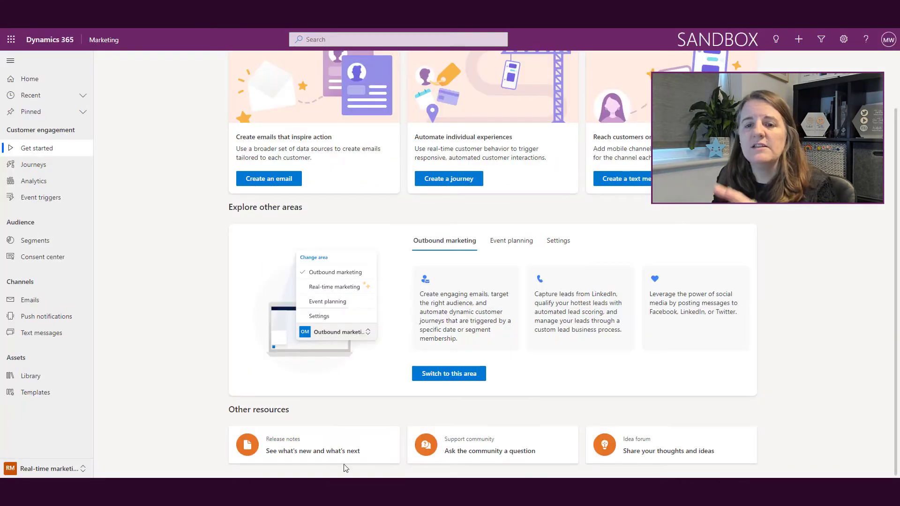
mouse_move(320, 452)
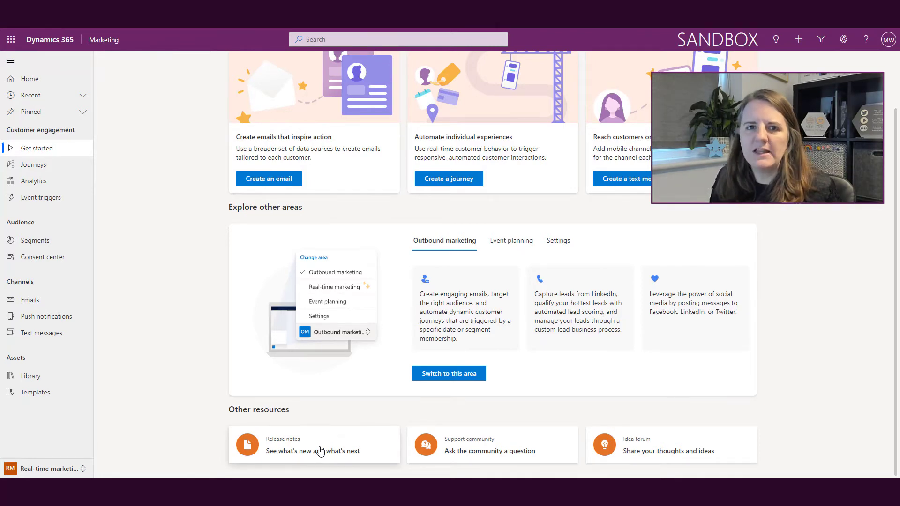
mouse_move(499, 447)
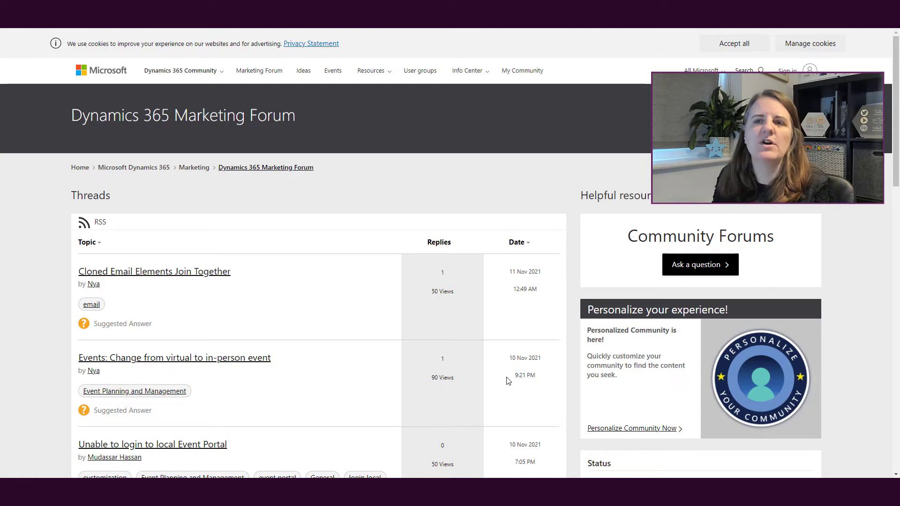
mouse_move(360, 185)
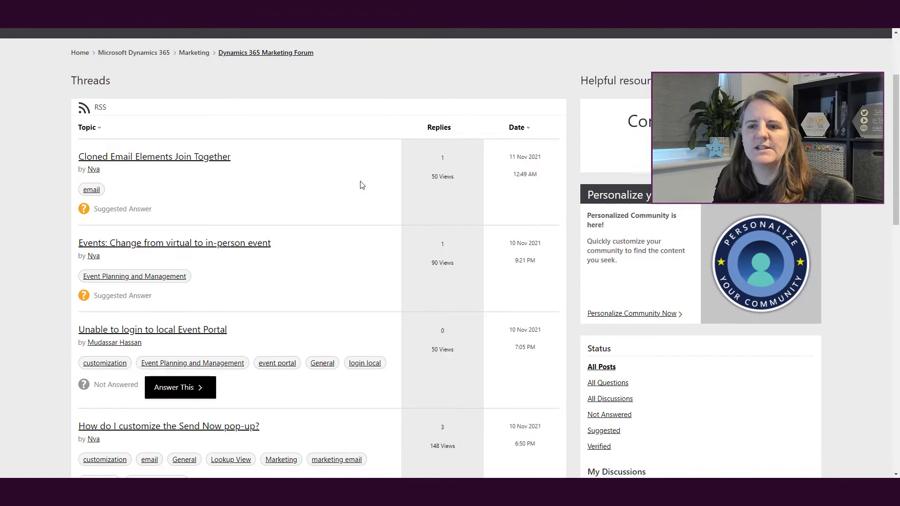
Look through the latest threads in the Dynamics 365 Marketing Forum
scroll(down, 3)
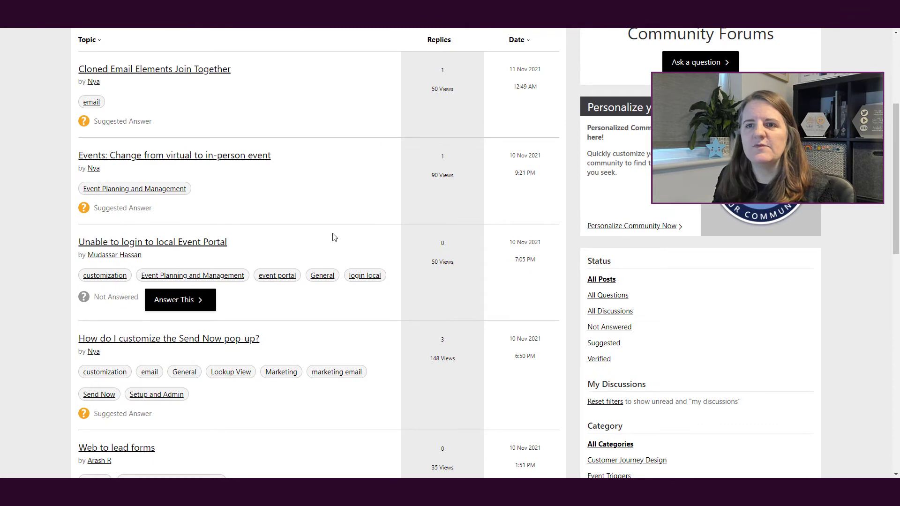
scroll(down, 3)
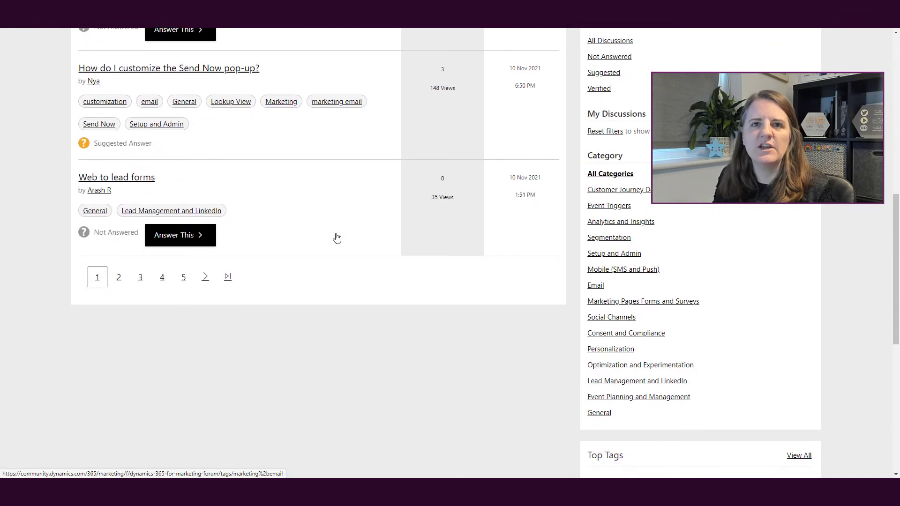
scroll(up, 3)
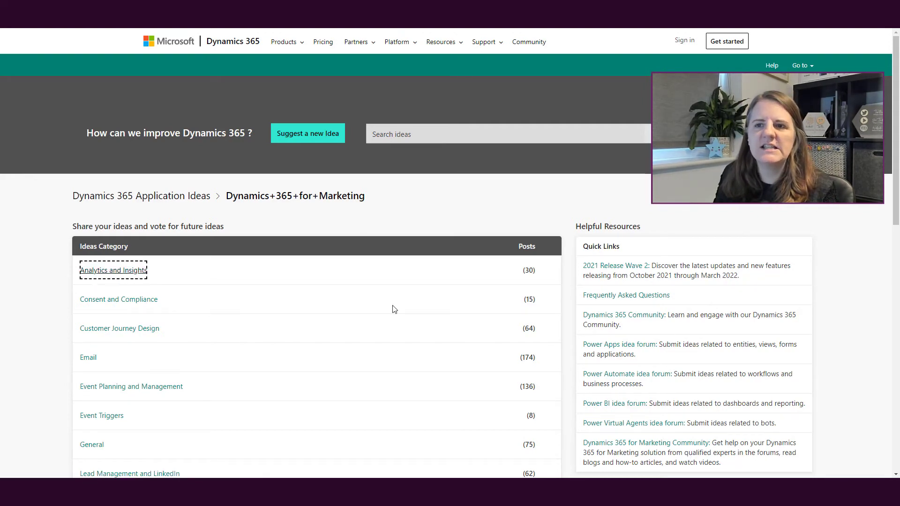
Review the Analytics and Insights top ideas, including Marketing Statistics, with planned and under-review statuses
click(114, 269)
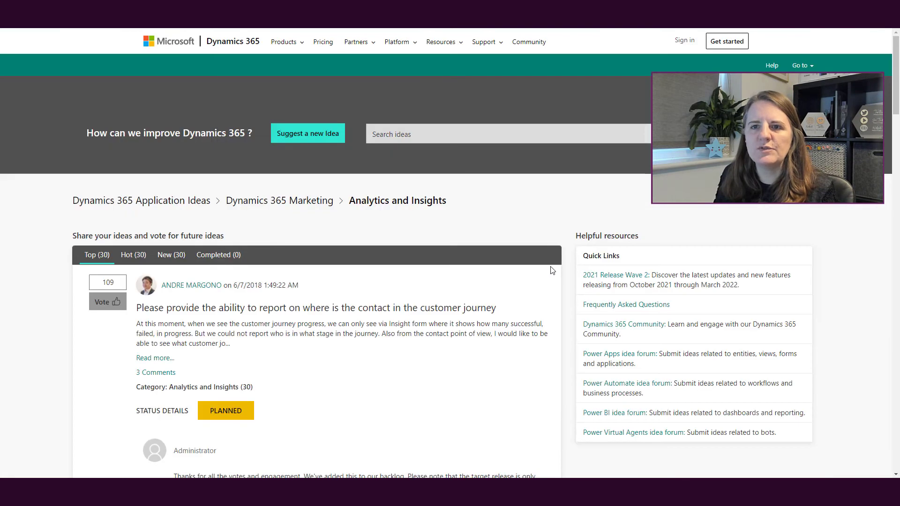
scroll(down, 3)
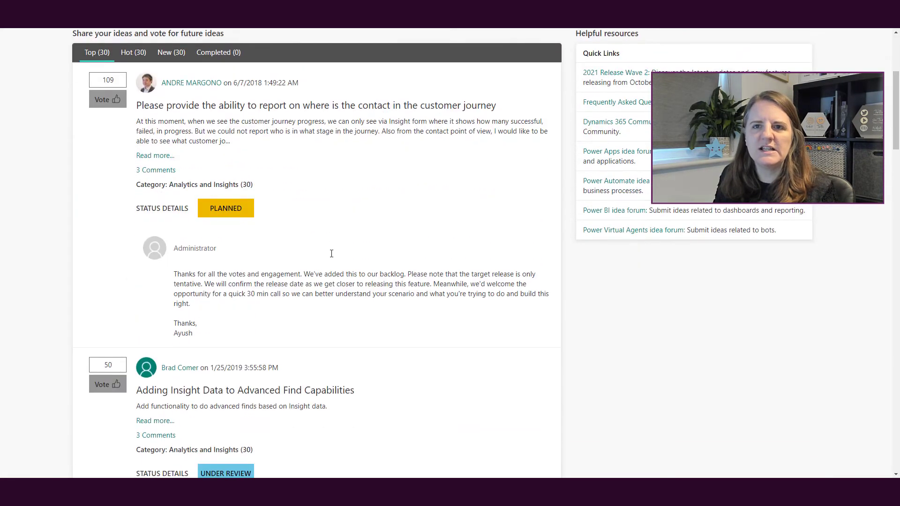
mouse_move(233, 116)
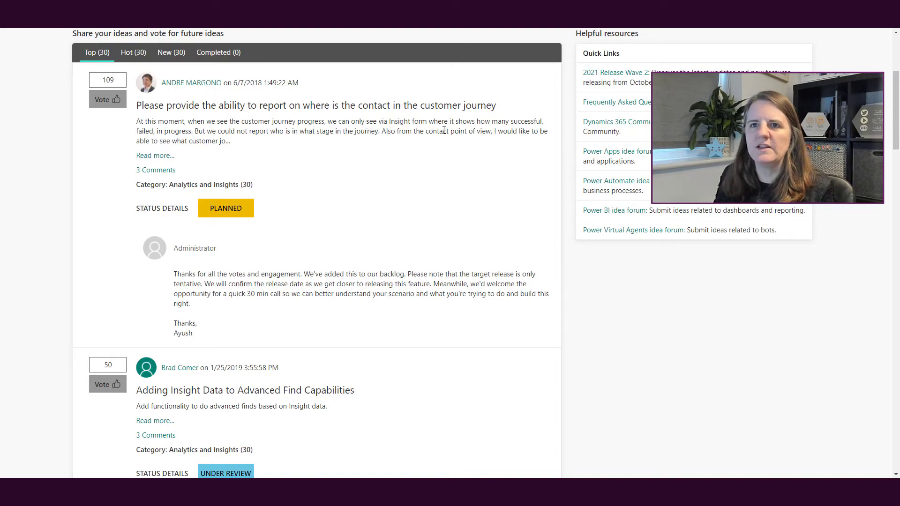
scroll(down, 3)
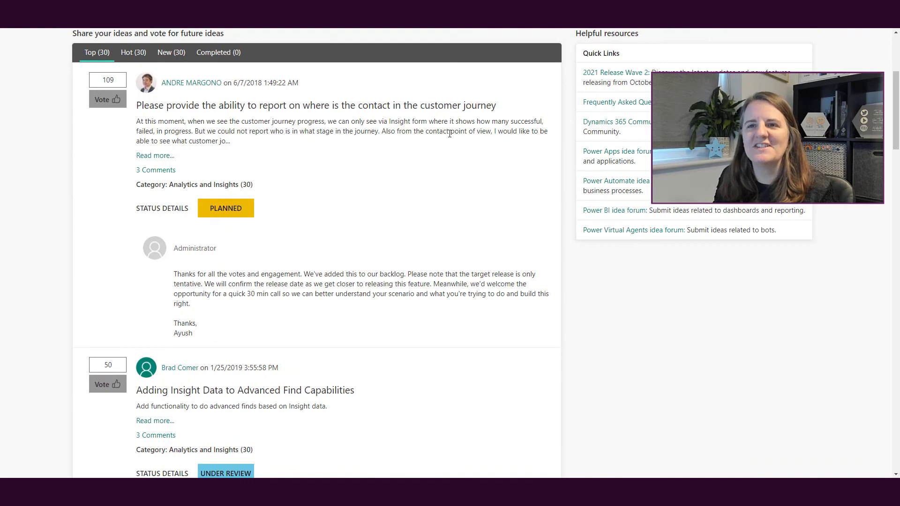
scroll(down, 3)
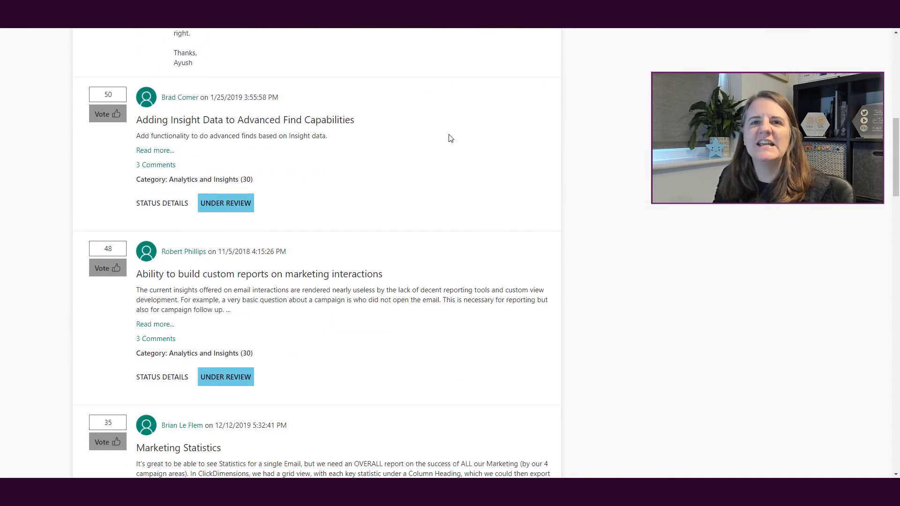
scroll(down, 3)
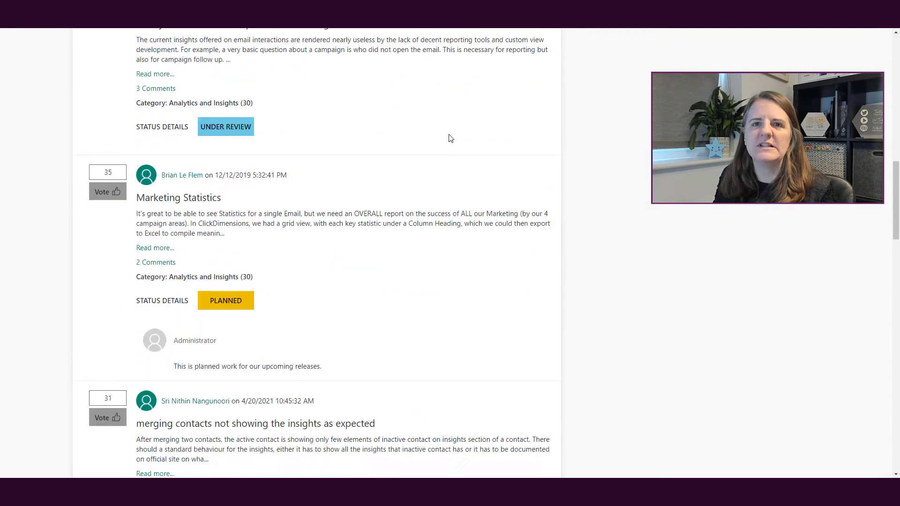
scroll(down, 3)
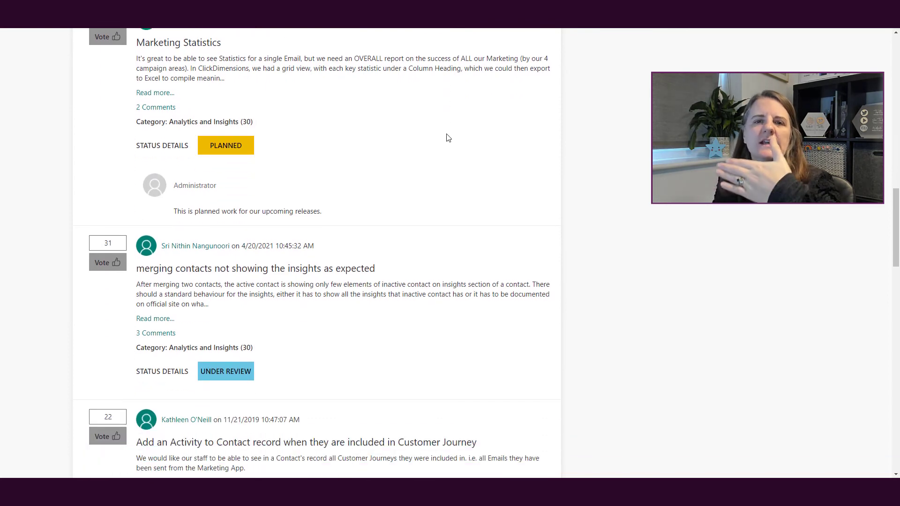
scroll(down, 3)
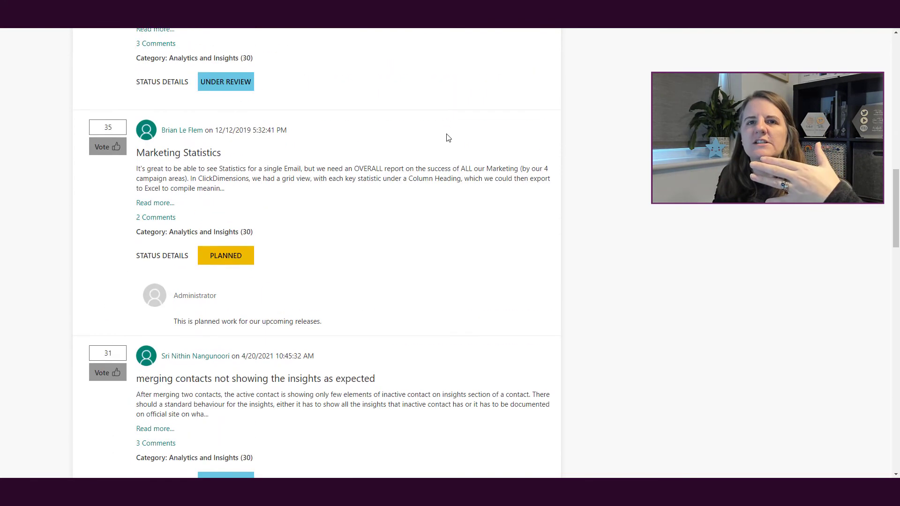
scroll(down, 3)
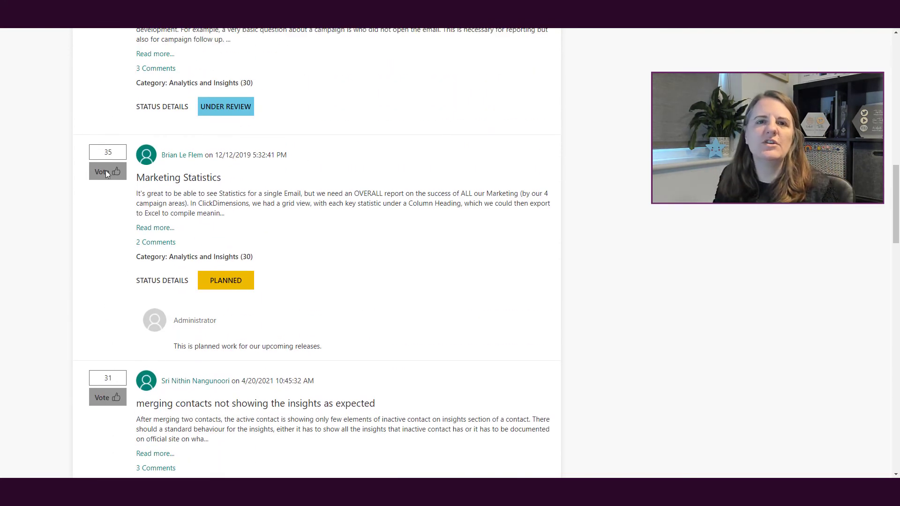
scroll(down, 3)
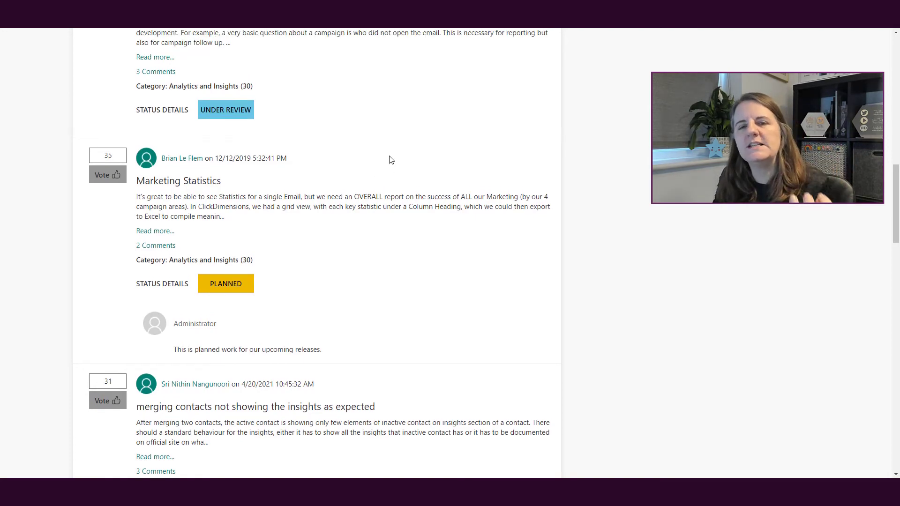